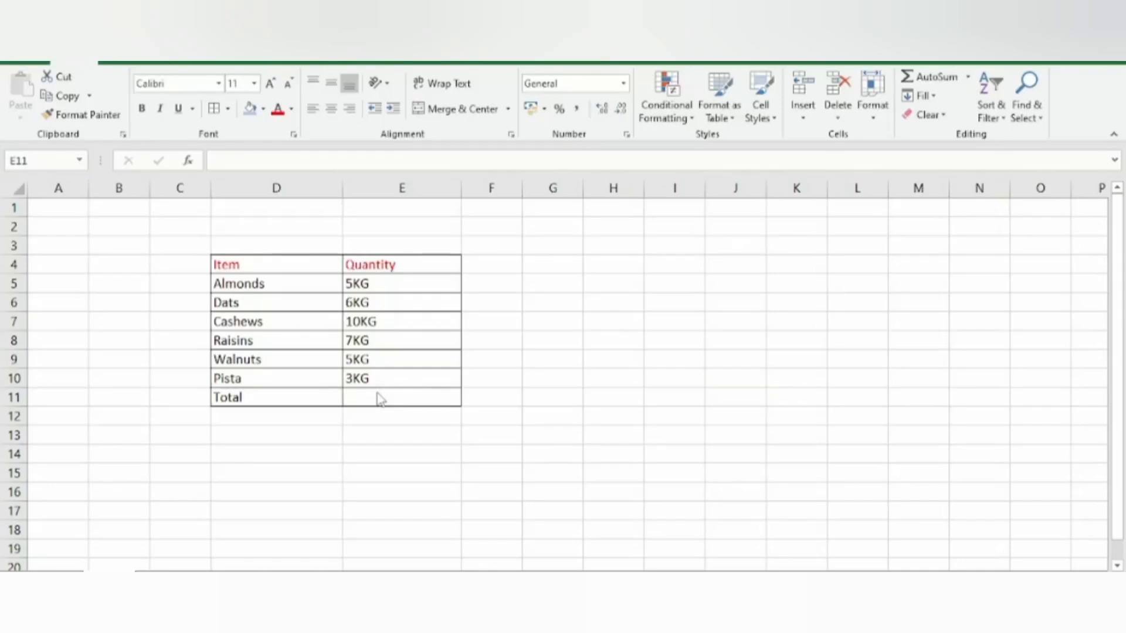
- Enter a SUM formula in the Total cell E11, which returns 0 since the KG entries aren't numbers
{"action": "left_click", "coordinate": [401, 397]}
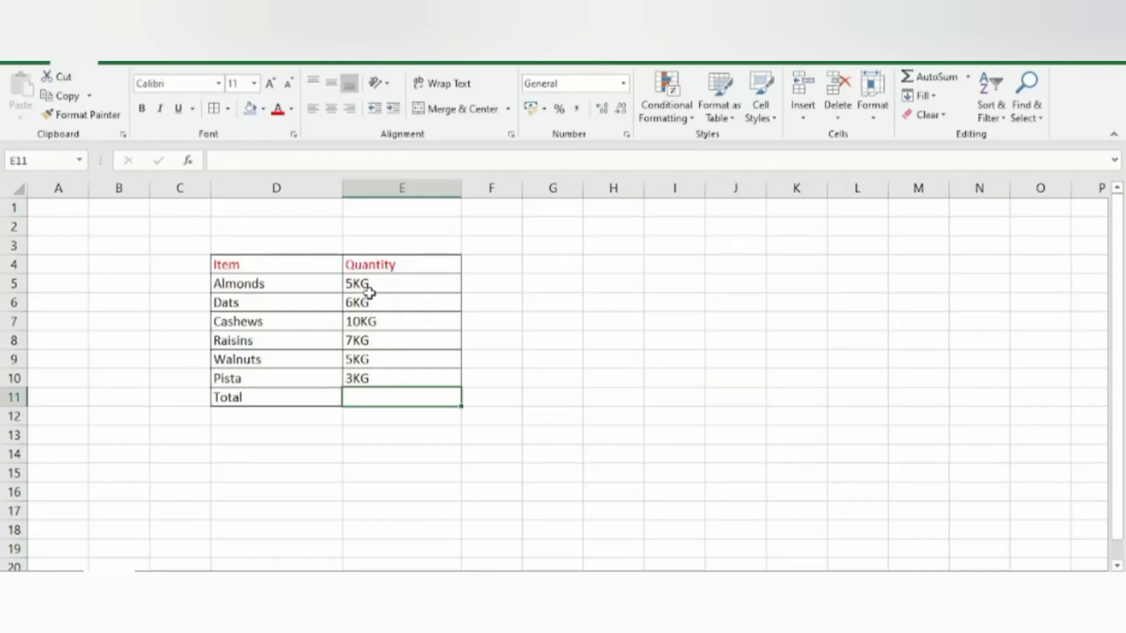
{"action": "mouse_move", "coordinate": [374, 283]}
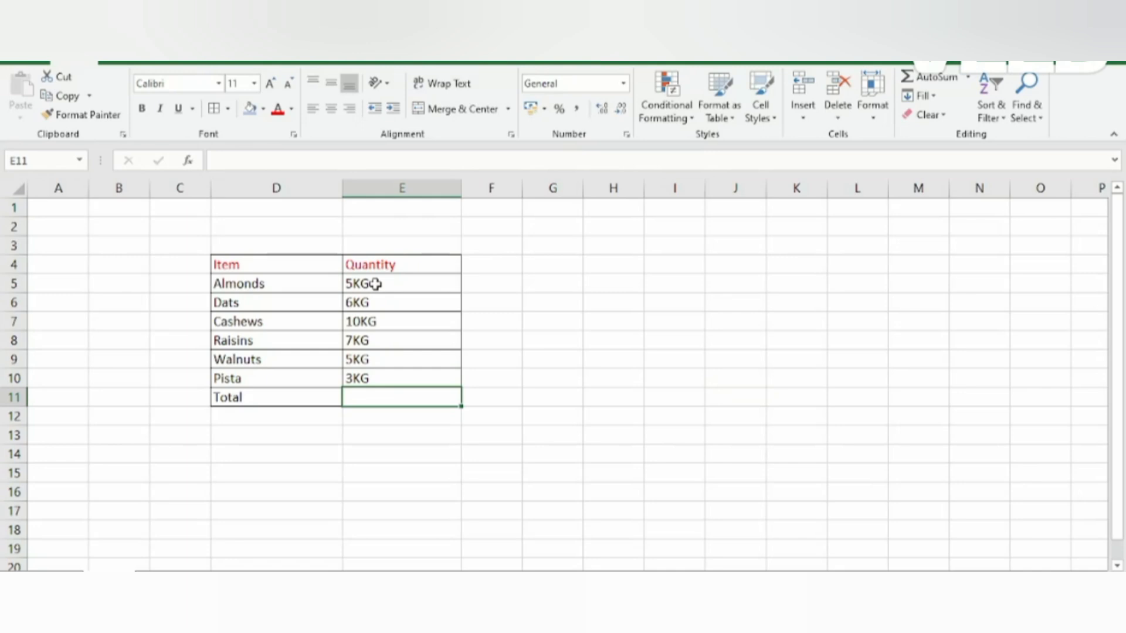
{"action": "mouse_move", "coordinate": [361, 395]}
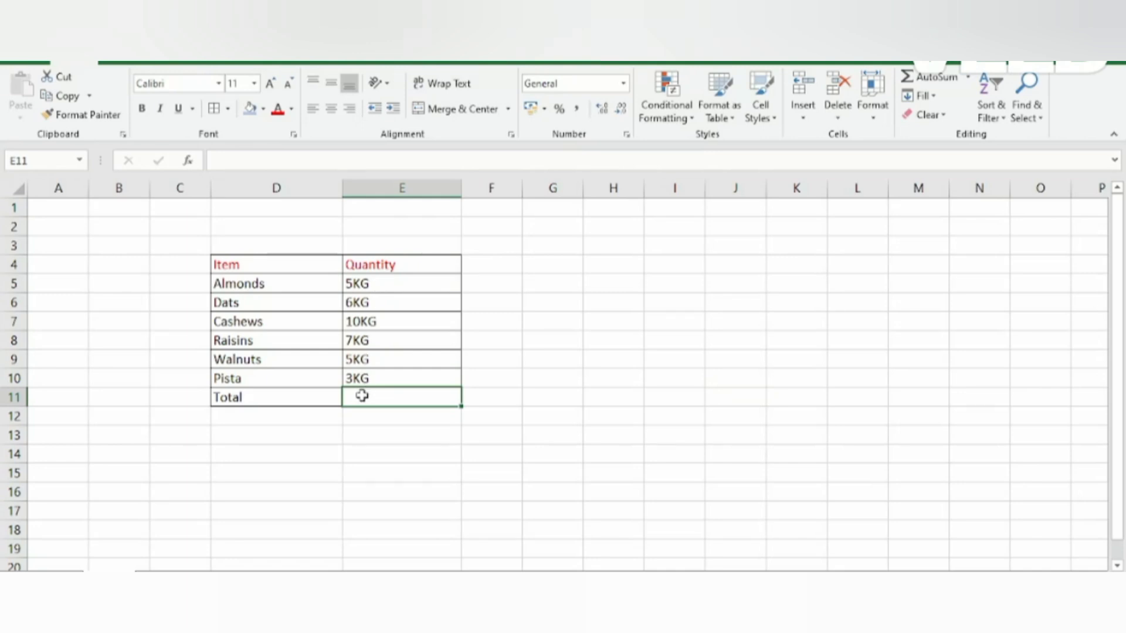
{"action": "type", "text": "=sum"}
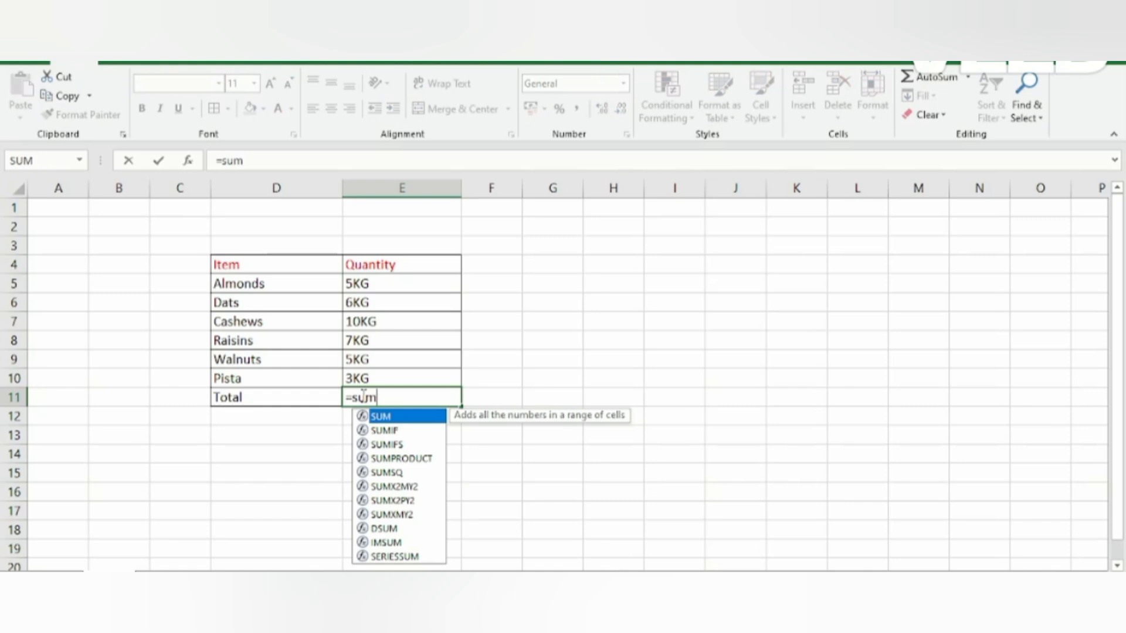
{"action": "mouse_move", "coordinate": [388, 423]}
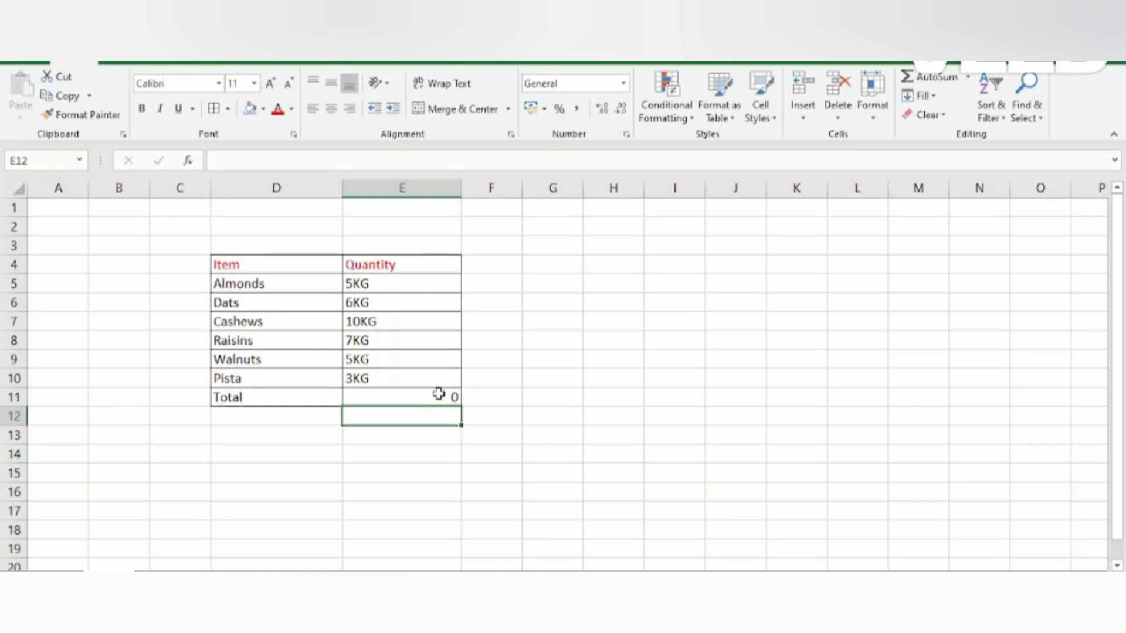
- Clear the Total cell and delete the six KG quantity entries in E5:E10
{"action": "left_click", "coordinate": [401, 397]}
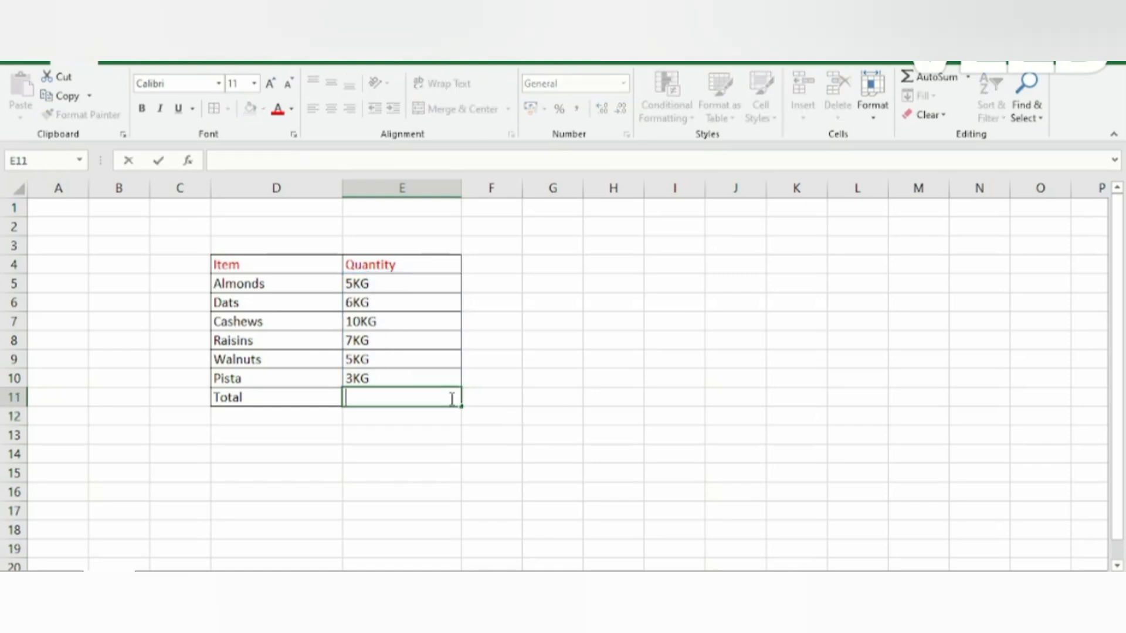
{"action": "left_click", "coordinate": [401, 283]}
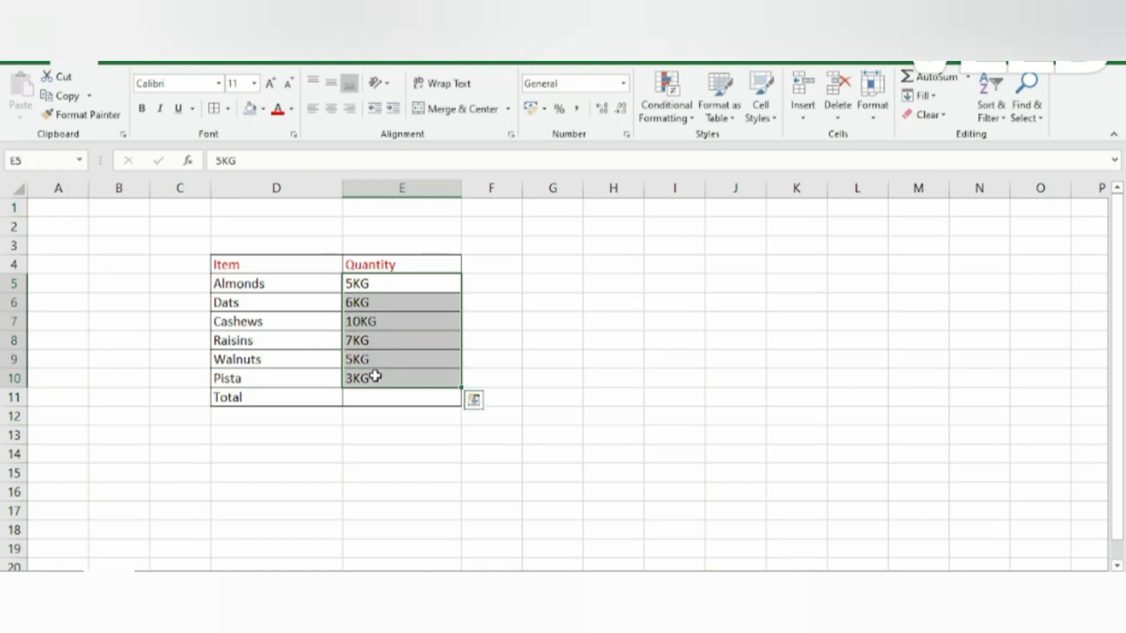
{"action": "key", "text": "Delete"}
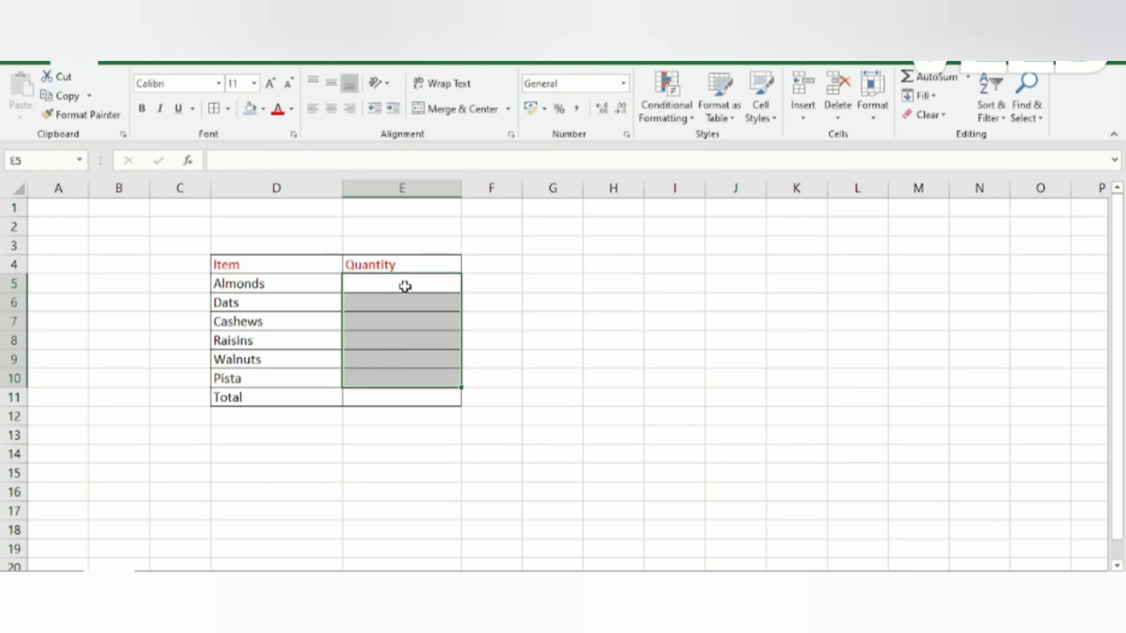
{"action": "key", "text": "ctrl+1"}
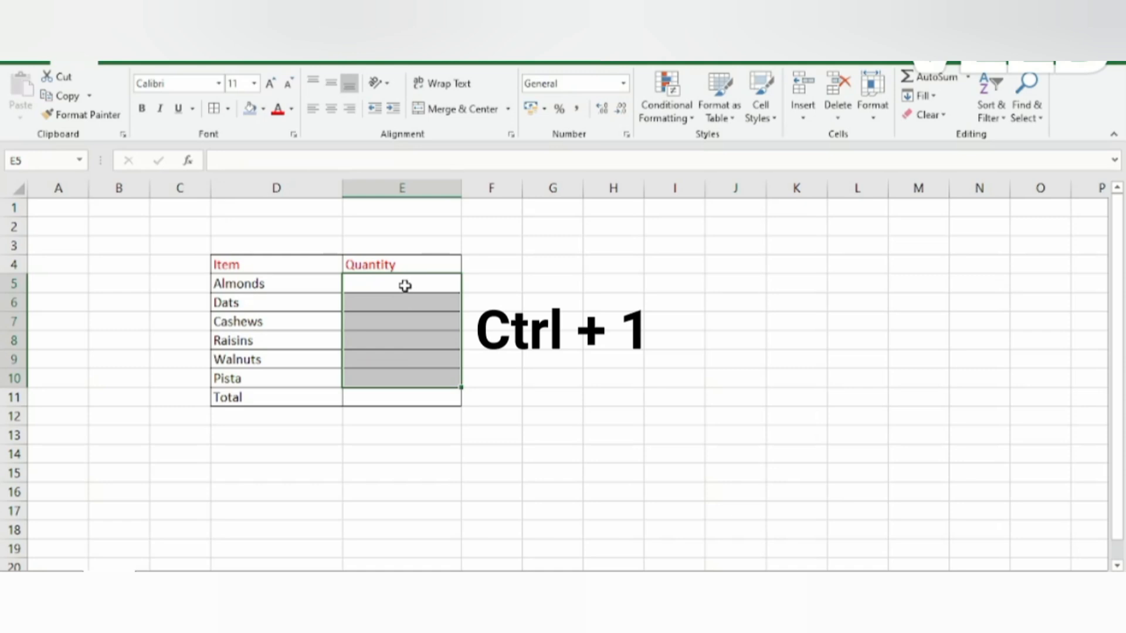
- Apply the custom number format General "kg" to the quantity cells via Format Cells
{"action": "key", "text": "ctrl+1"}
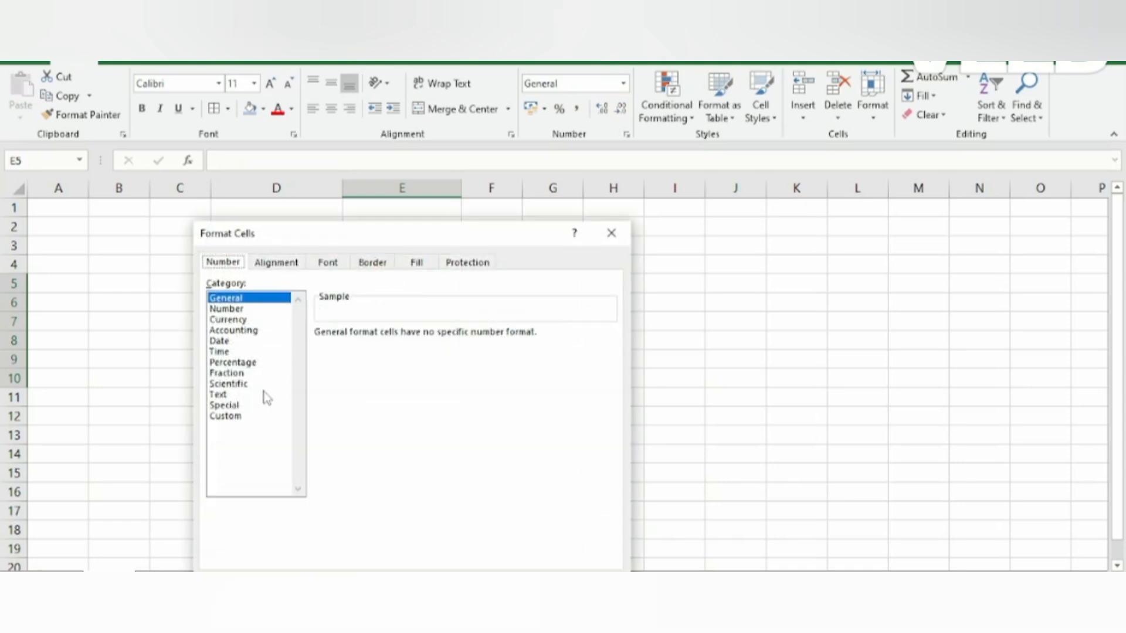
{"action": "mouse_move", "coordinate": [230, 331]}
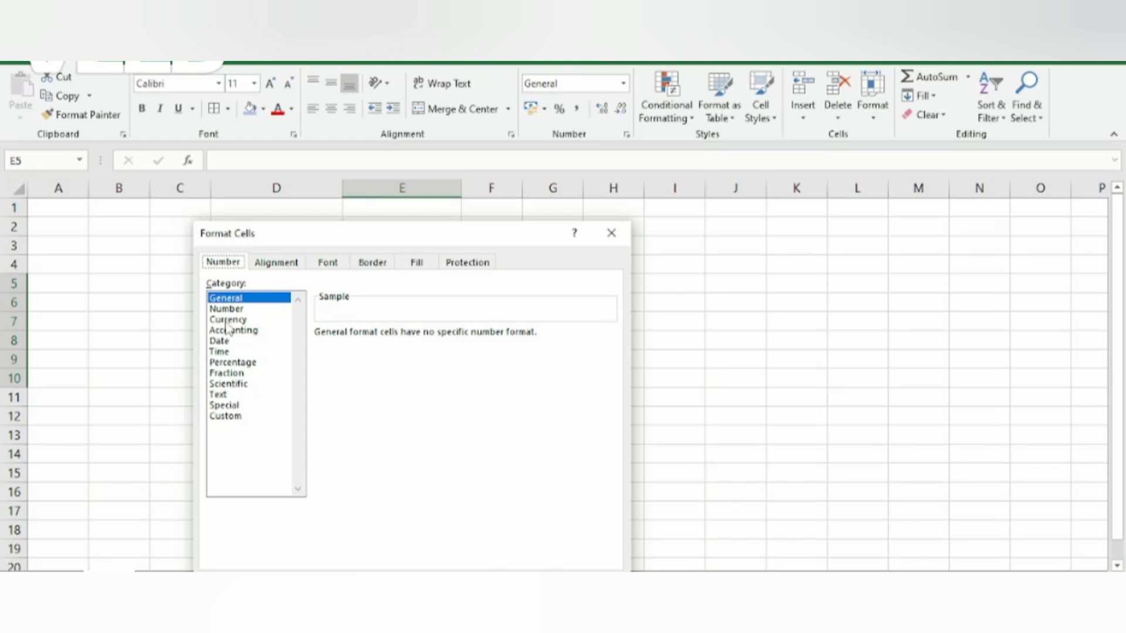
{"action": "left_click", "coordinate": [225, 416]}
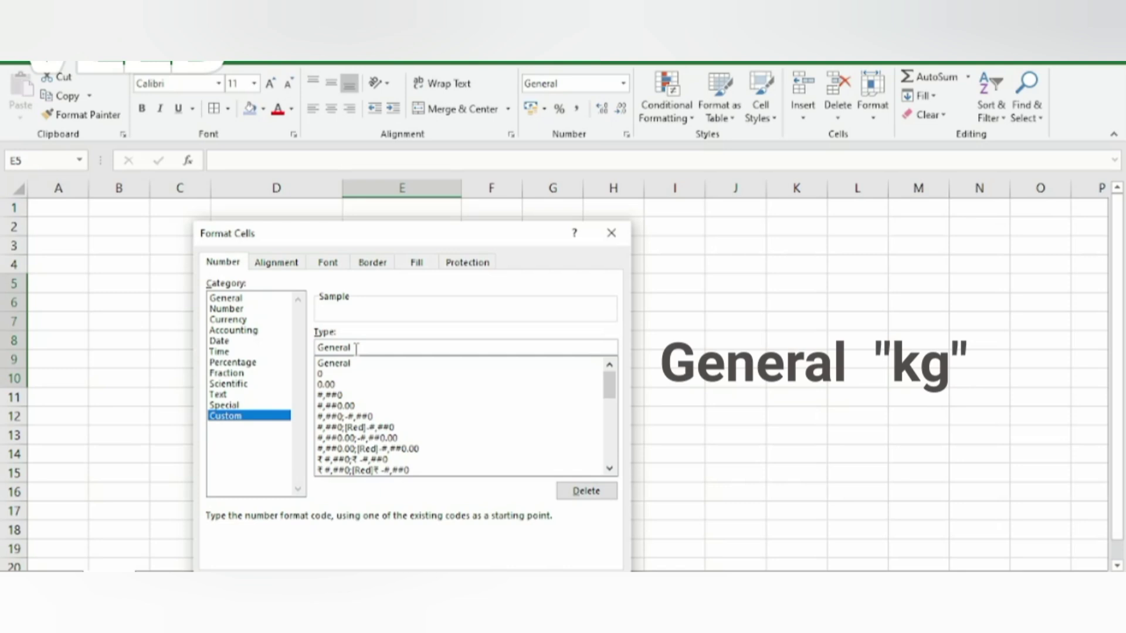
{"action": "type", "text": "\""}
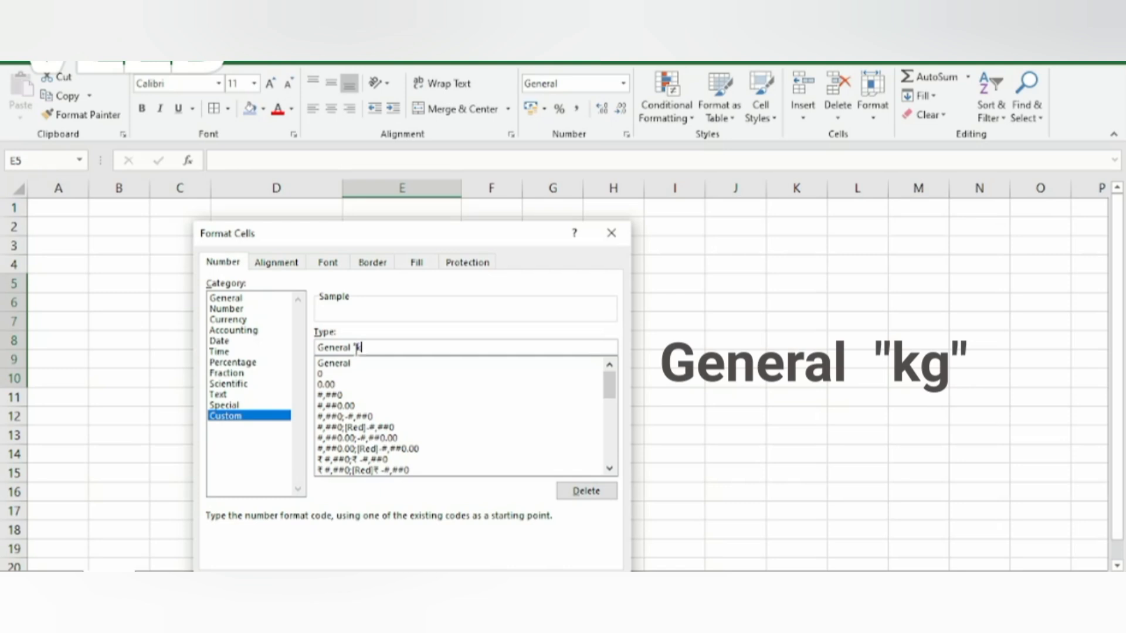
{"action": "type", "text": "kg\""}
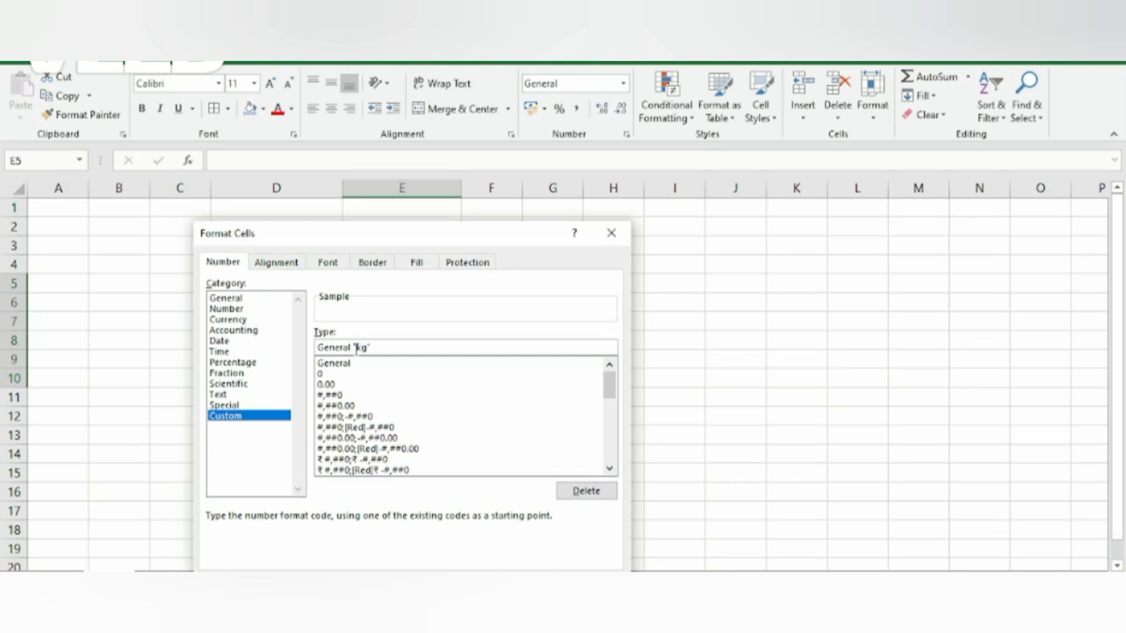
{"action": "type", "text": "\""}
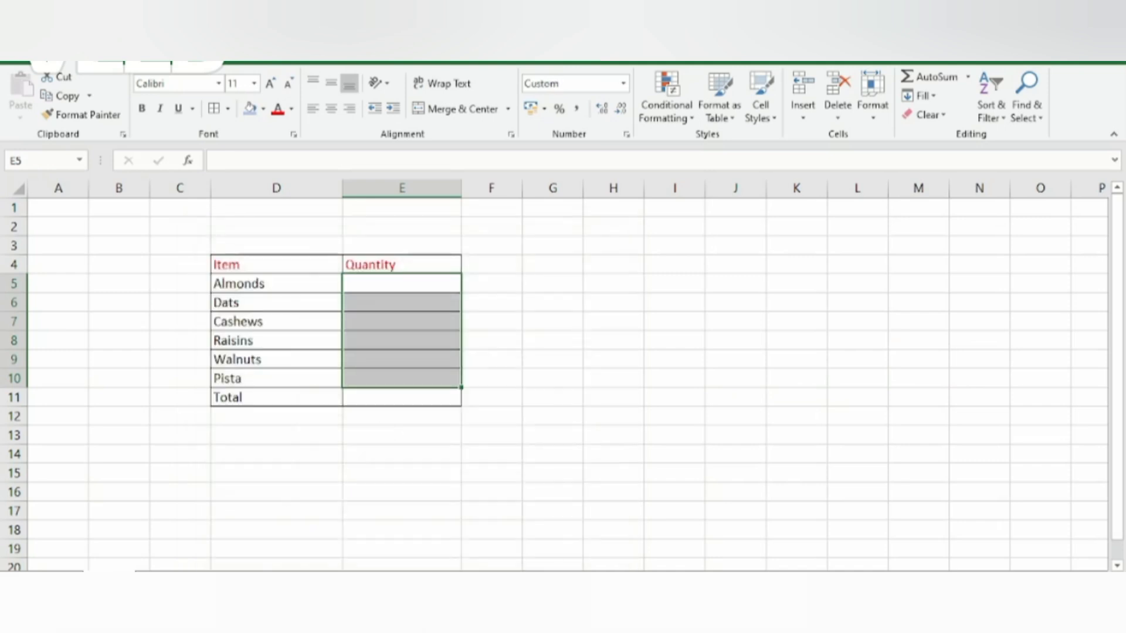
- Enter the quantities 2, 5, 7, 10, 5 and 9 into E5:E10, shown with kg
{"action": "left_click", "coordinate": [400, 283]}
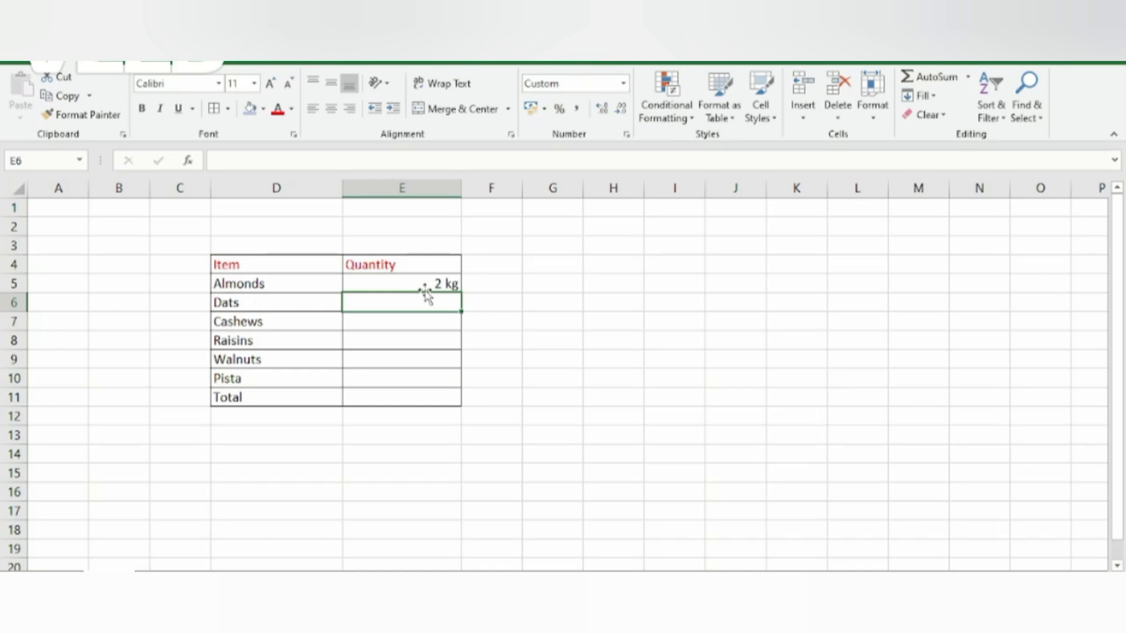
{"action": "type", "text": "5 kg"}
{"action": "left_click", "coordinate": [401, 379]}
{"action": "type", "text": "9"}
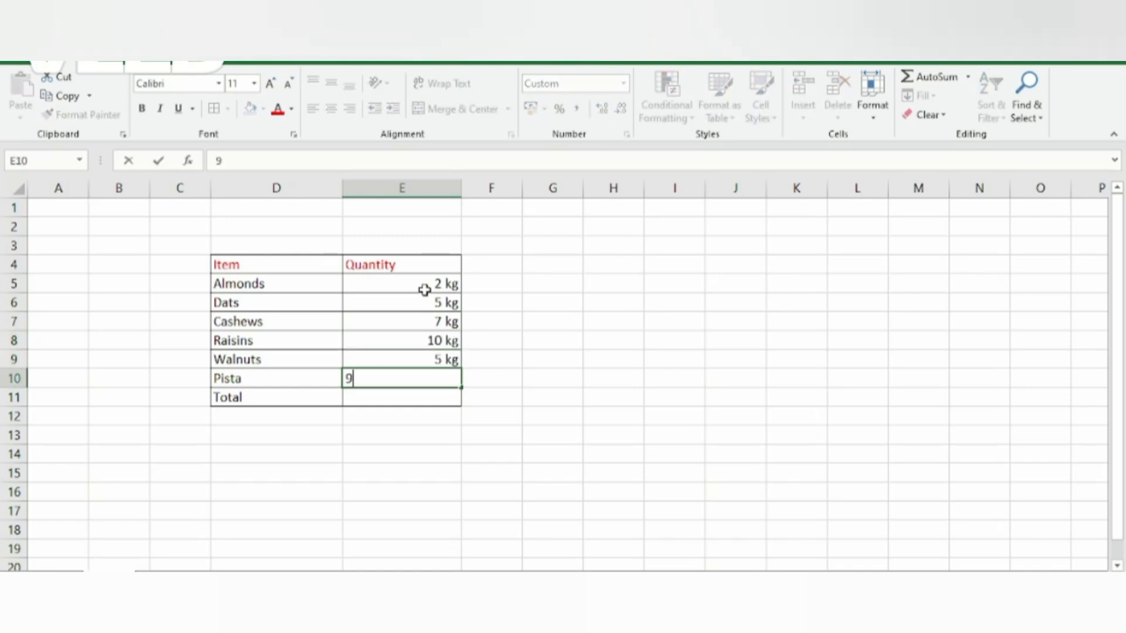
{"action": "key", "text": "Return"}
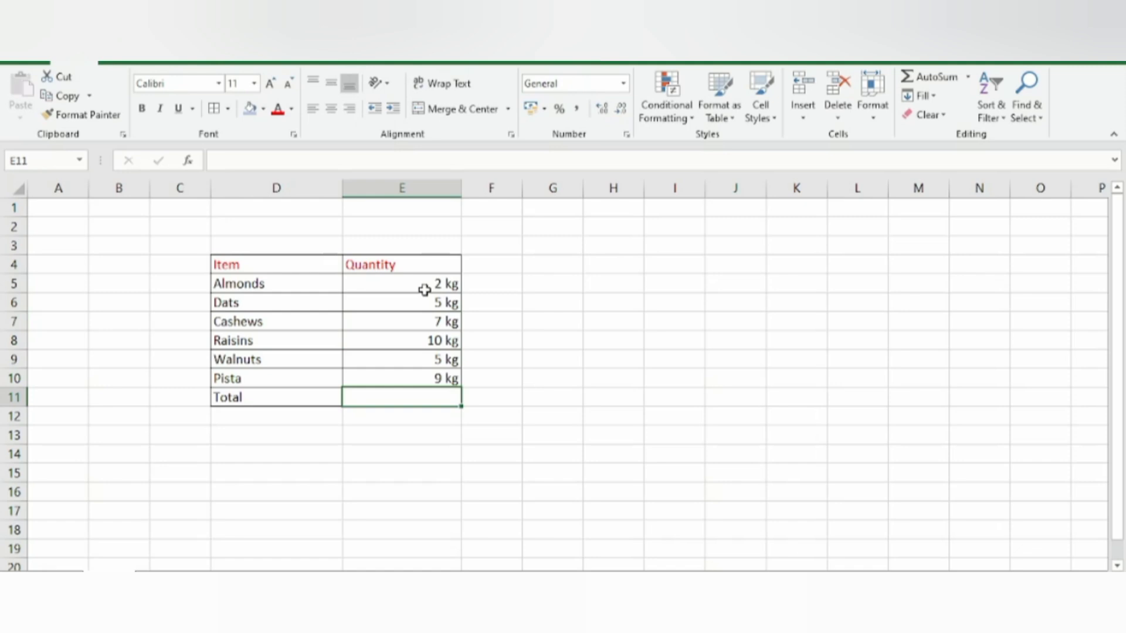
- Enter =SUM(E5:E10) in the Total cell so it displays 38 kg
{"action": "type", "text": "=sum"}
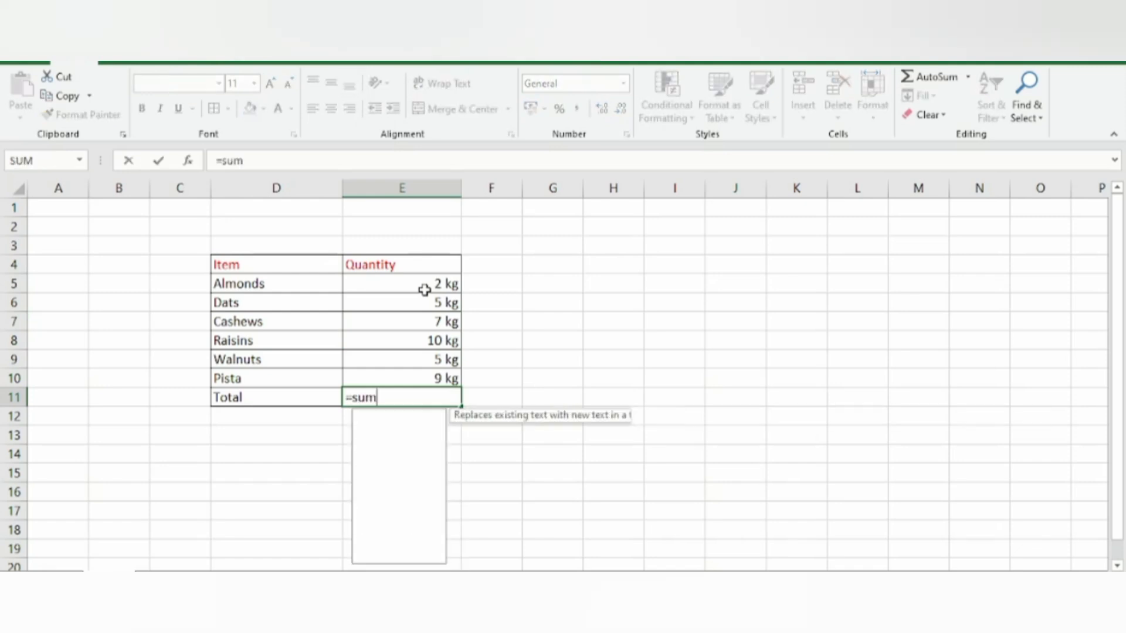
{"action": "type", "text": "("}
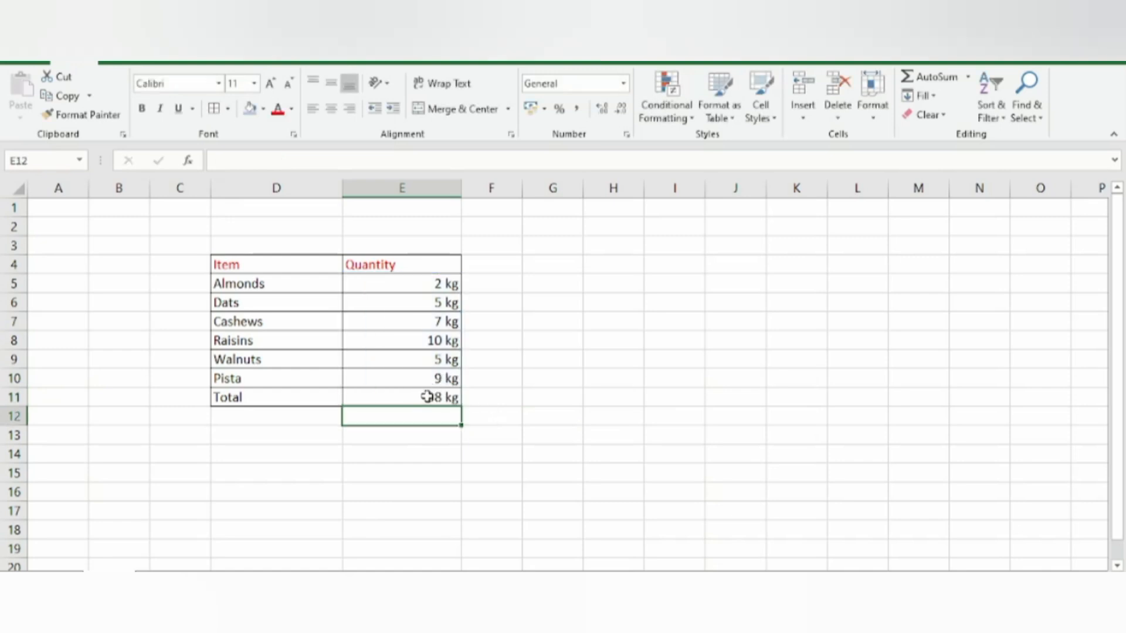
{"action": "left_click", "coordinate": [401, 397]}
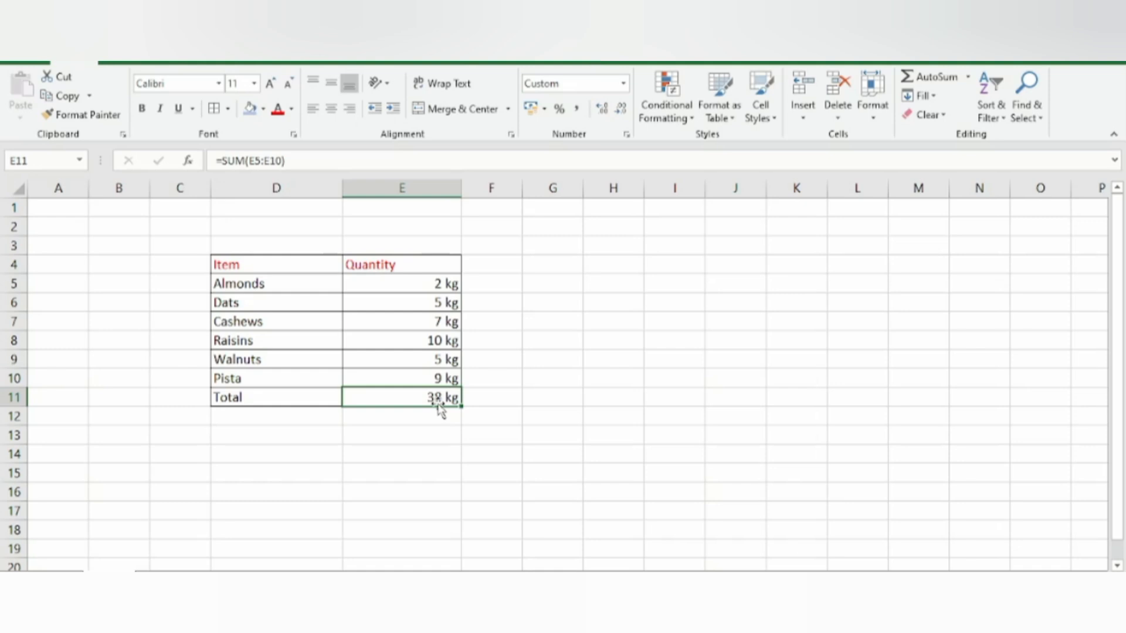
{"action": "mouse_move", "coordinate": [451, 415]}
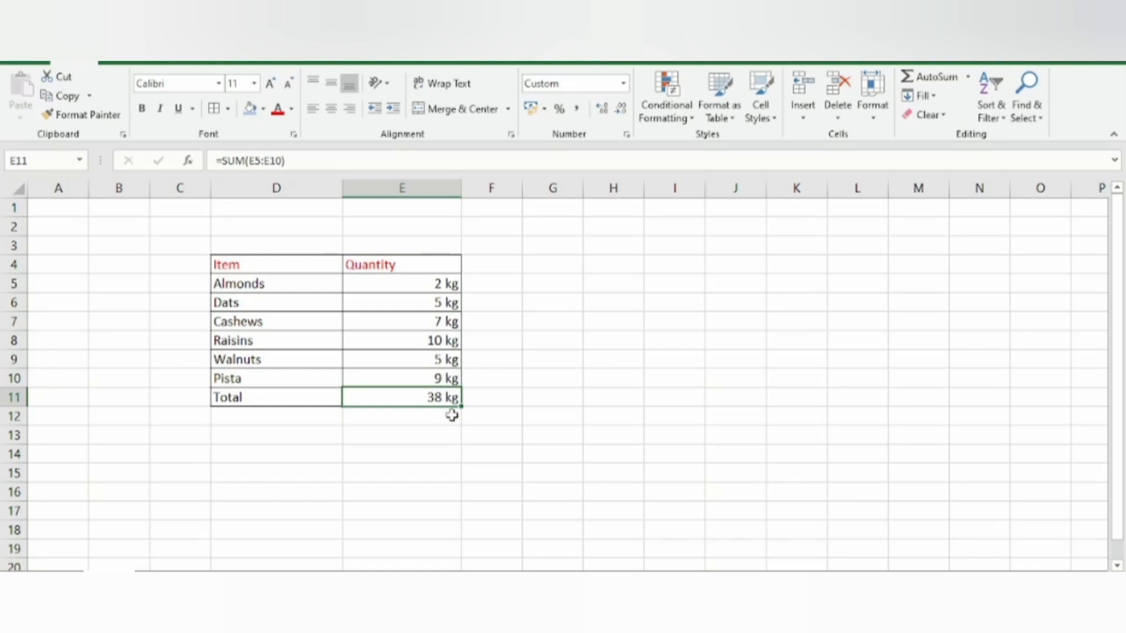